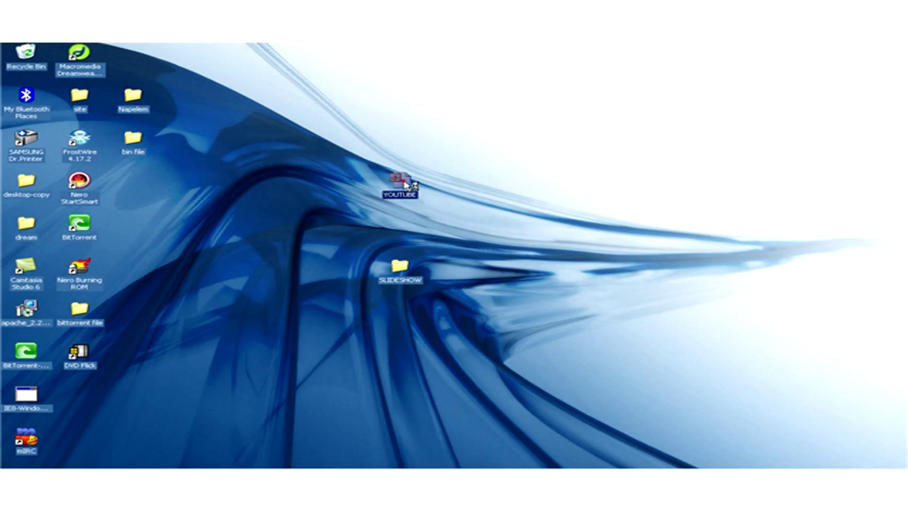
Open the YOUTUBE presentation from the desktop and switch to the browser's YouTube page
{"action": "double_click", "coordinate": [400, 179]}
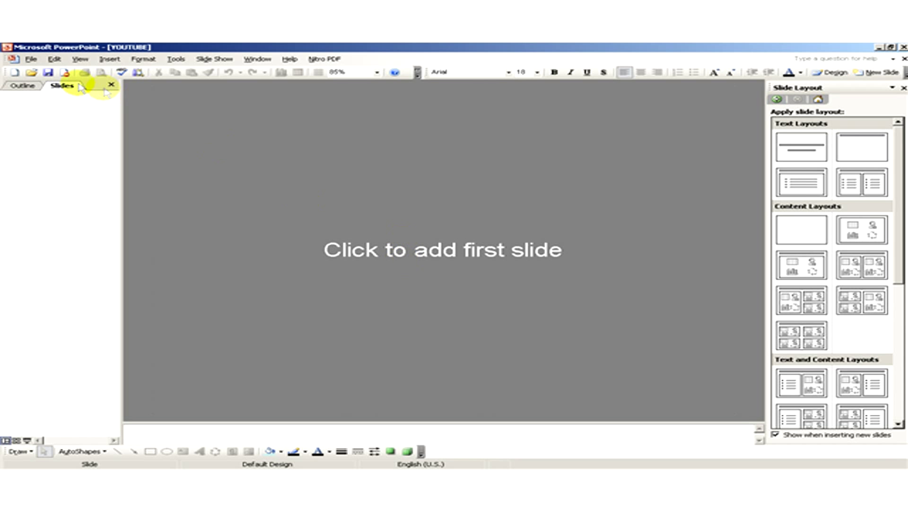
{"action": "left_click", "coordinate": [9, 73]}
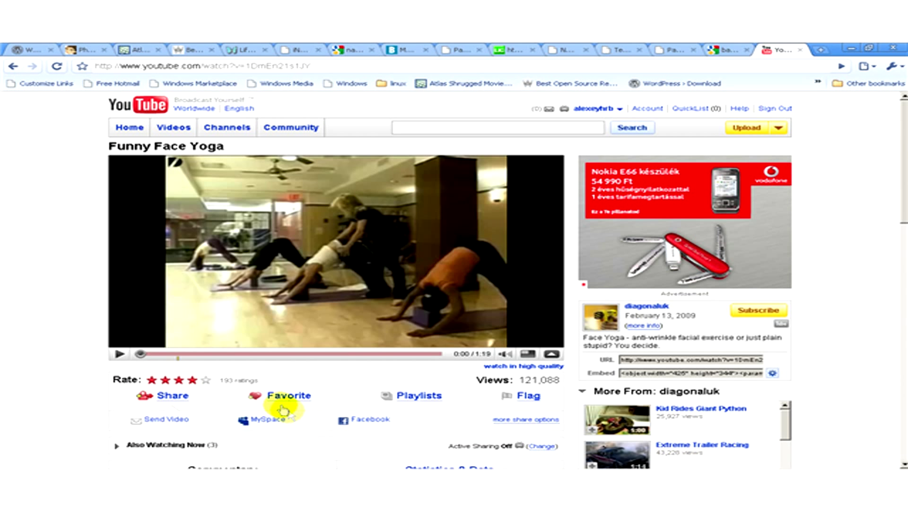
{"action": "mouse_move", "coordinate": [142, 191]}
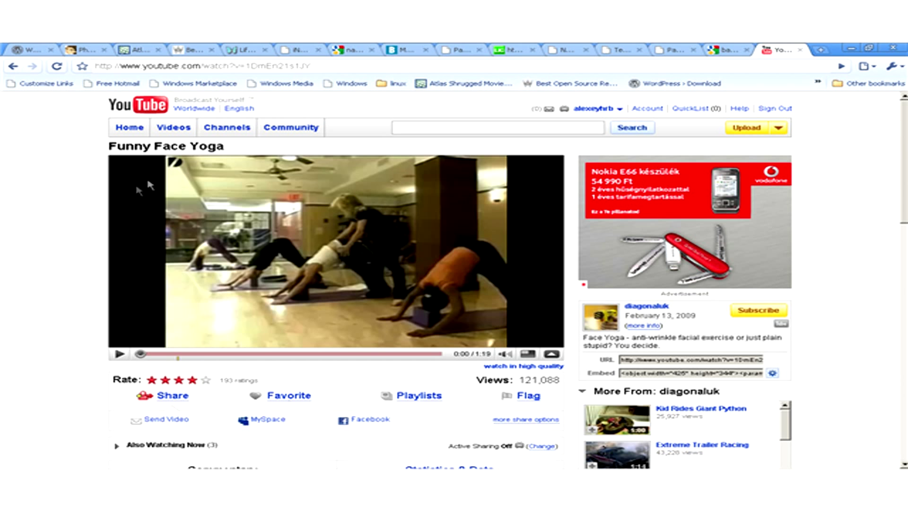
{"action": "mouse_move", "coordinate": [442, 215]}
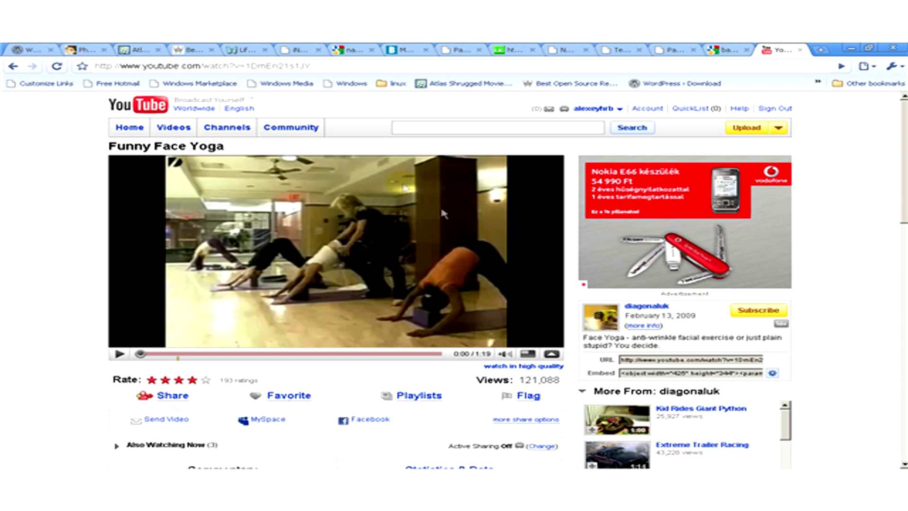
Copy the Funny Face Yoga video's full web address from the URL box
{"action": "left_click", "coordinate": [689, 359]}
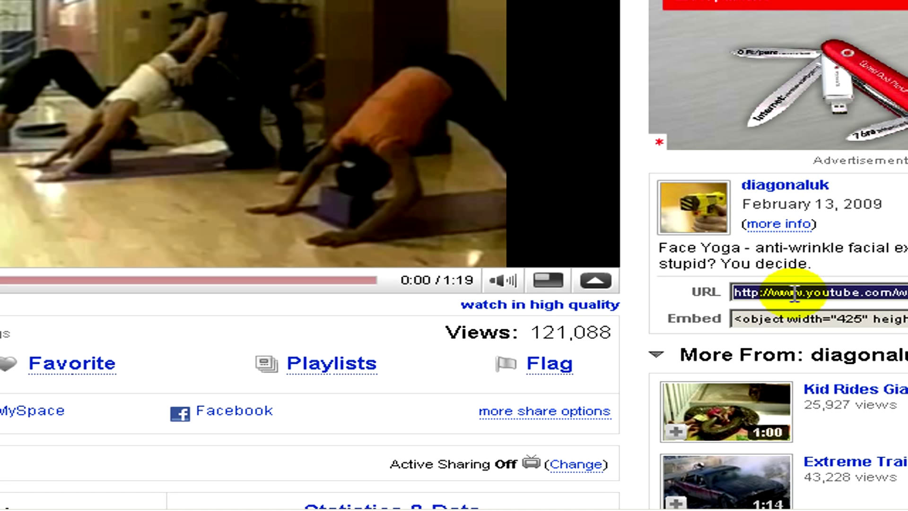
{"action": "right_click", "coordinate": [793, 292]}
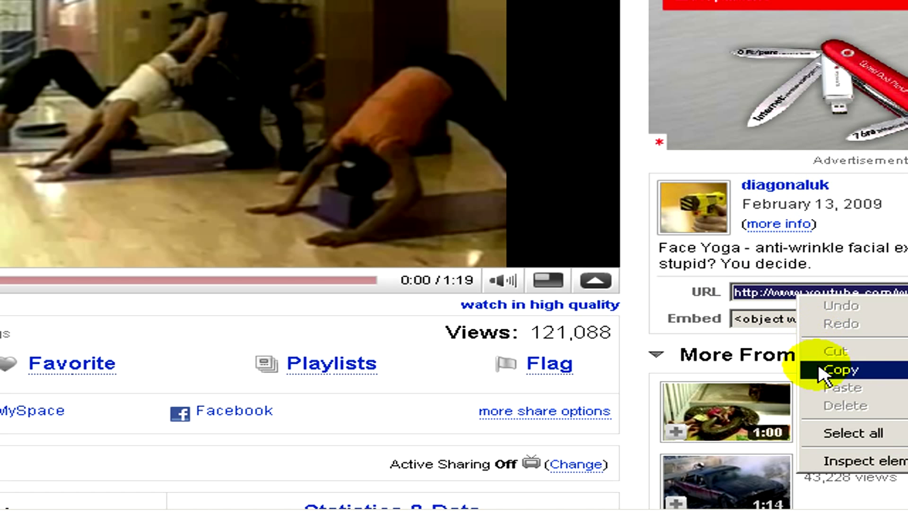
{"action": "left_click", "coordinate": [843, 370]}
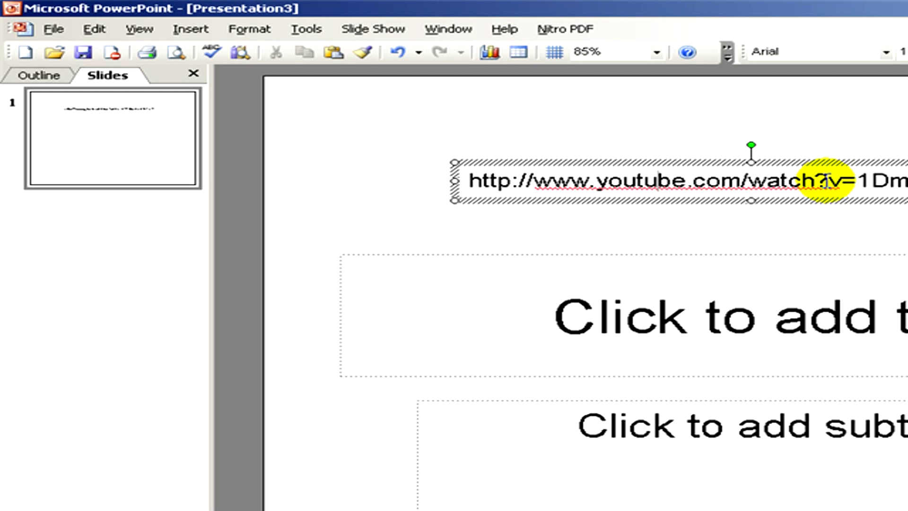
Select 'watch?v=' in the pasted address and replace it with 'v/' for the embed form
{"action": "double_click", "coordinate": [802, 179]}
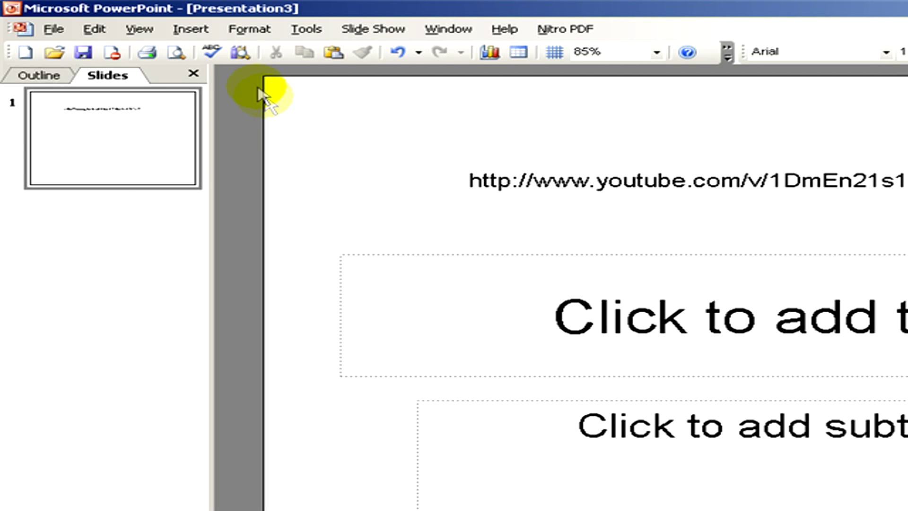
Show the Control Toolbox via View > Toolbars and choose Shockwave Flash Object from More Controls
{"action": "left_click", "coordinate": [138, 30]}
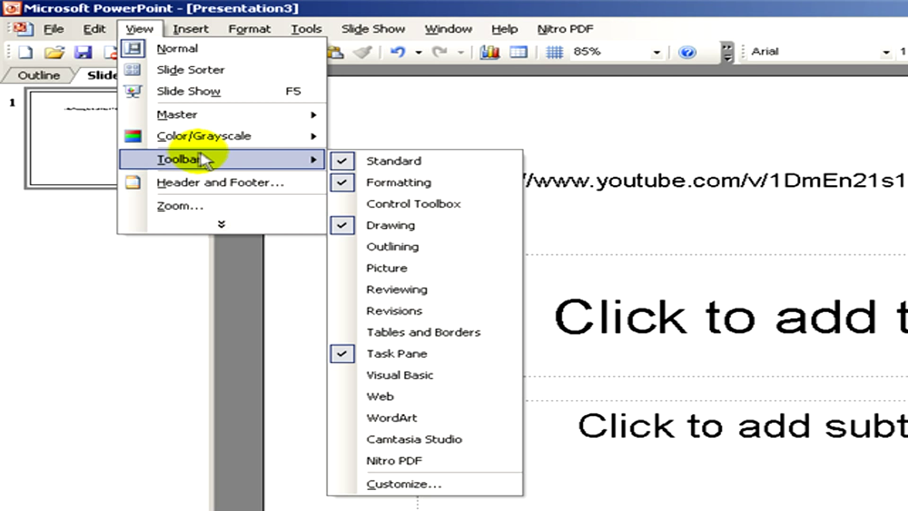
{"action": "left_click", "coordinate": [413, 204]}
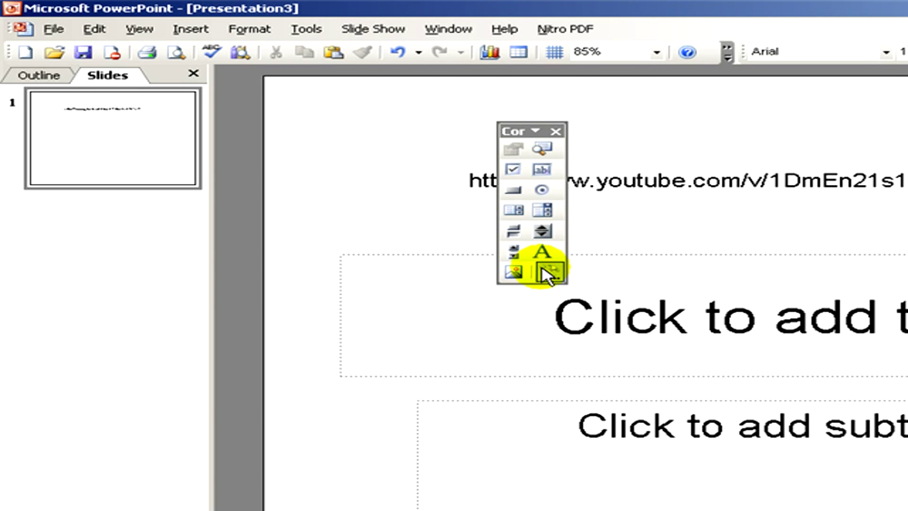
{"action": "left_click", "coordinate": [548, 267]}
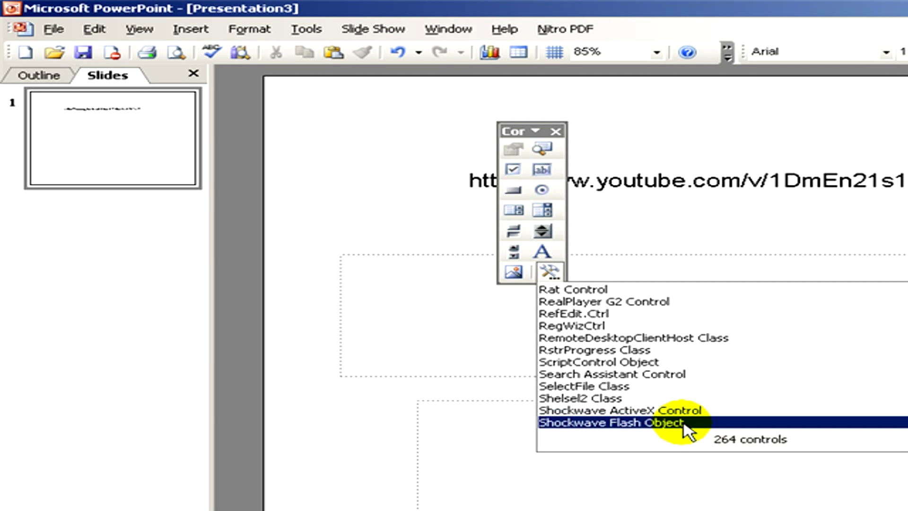
{"action": "left_click", "coordinate": [602, 421]}
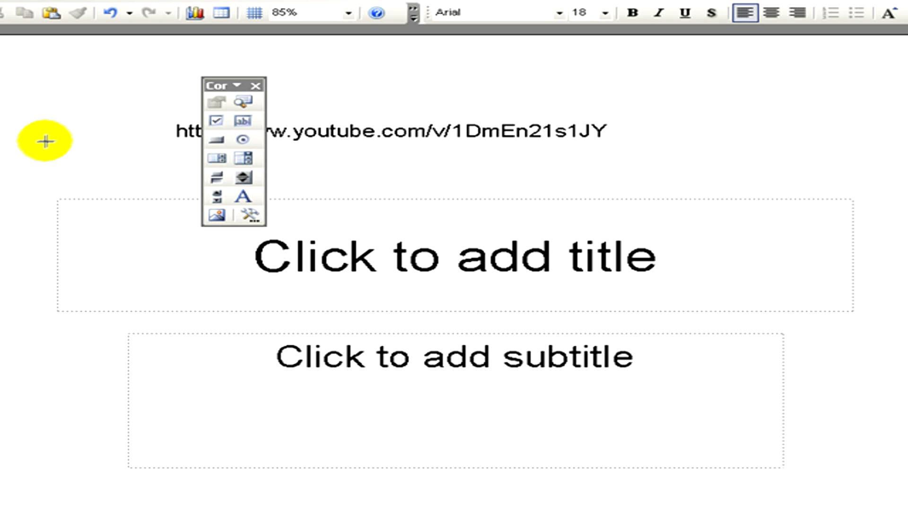
Draw a large Shockwave Flash control across the slide beneath the /v/ address
{"action": "left_click_drag", "start_coordinate": [46, 141], "coordinate": [847, 427]}
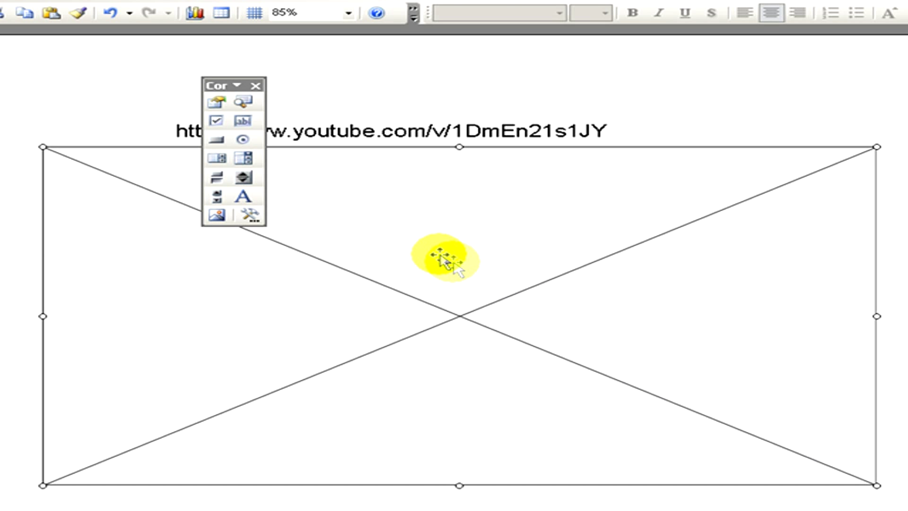
{"action": "left_click", "coordinate": [254, 85]}
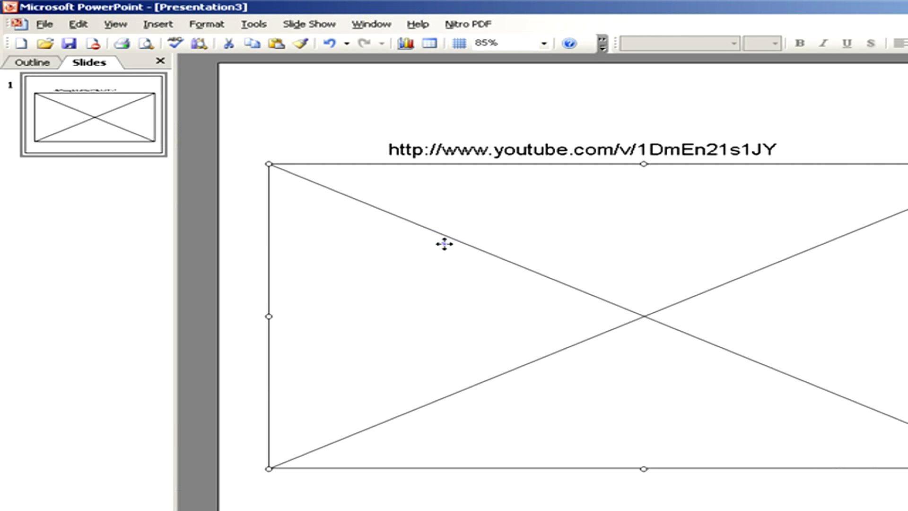
{"action": "right_click", "coordinate": [445, 243]}
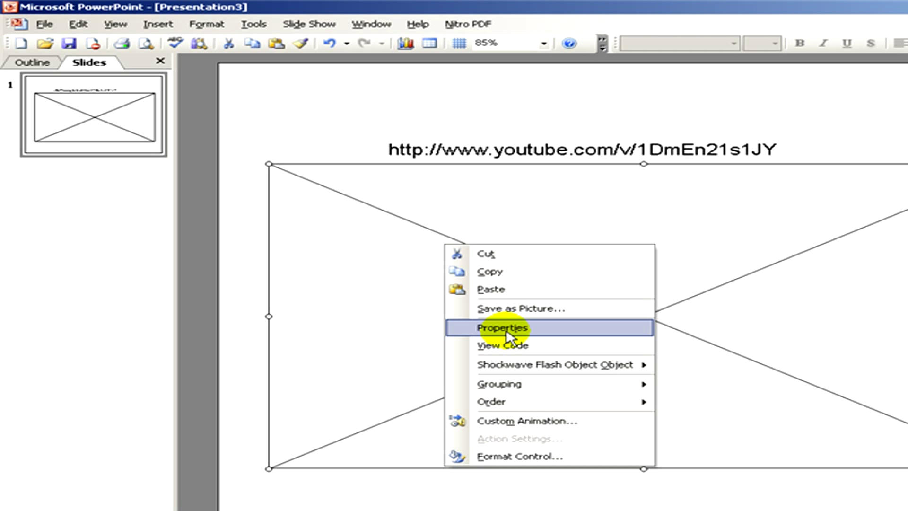
{"action": "left_click", "coordinate": [501, 328]}
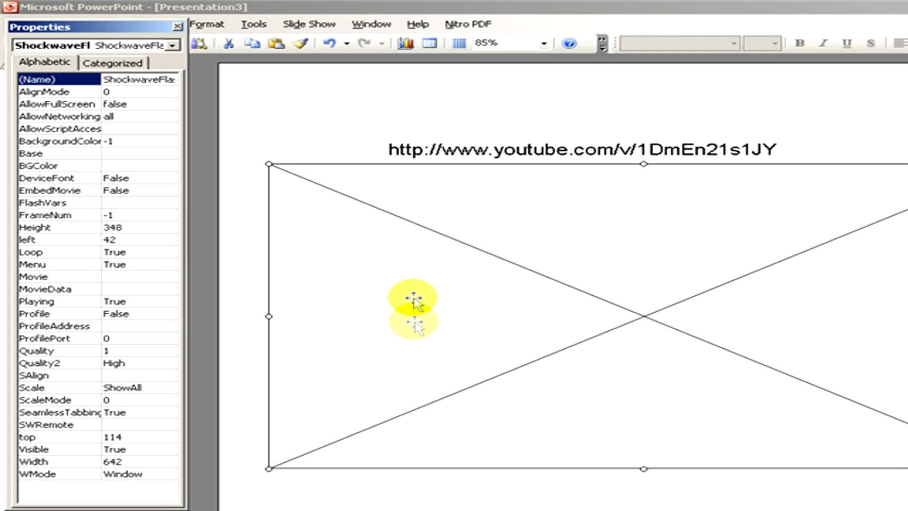
{"action": "left_click", "coordinate": [33, 276]}
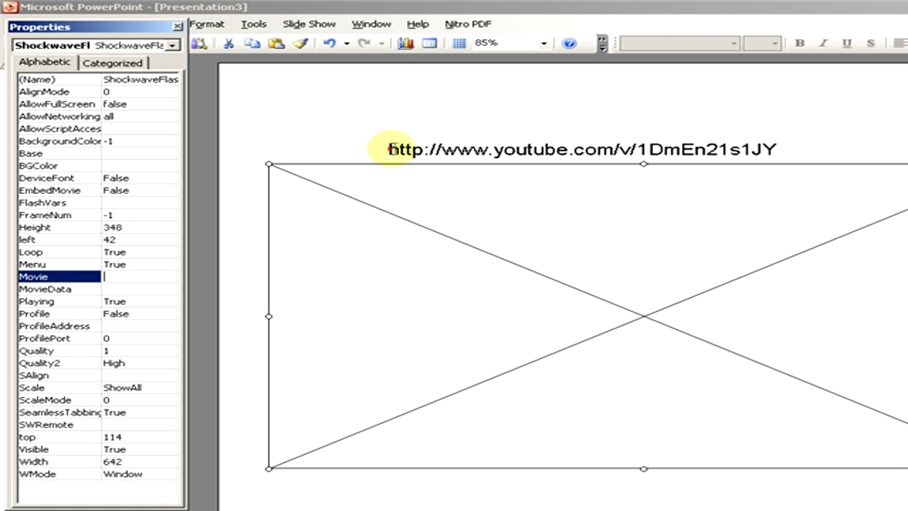
{"action": "right_click", "coordinate": [578, 149]}
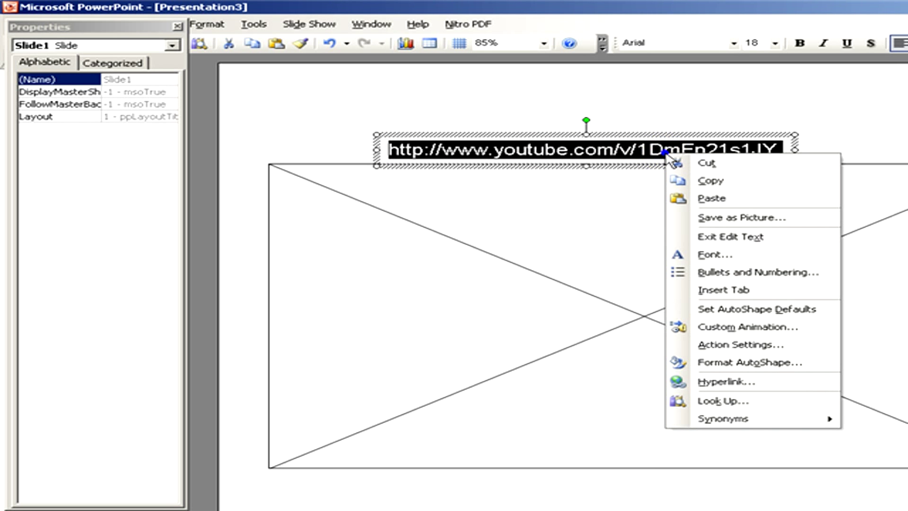
{"action": "mouse_move", "coordinate": [710, 181]}
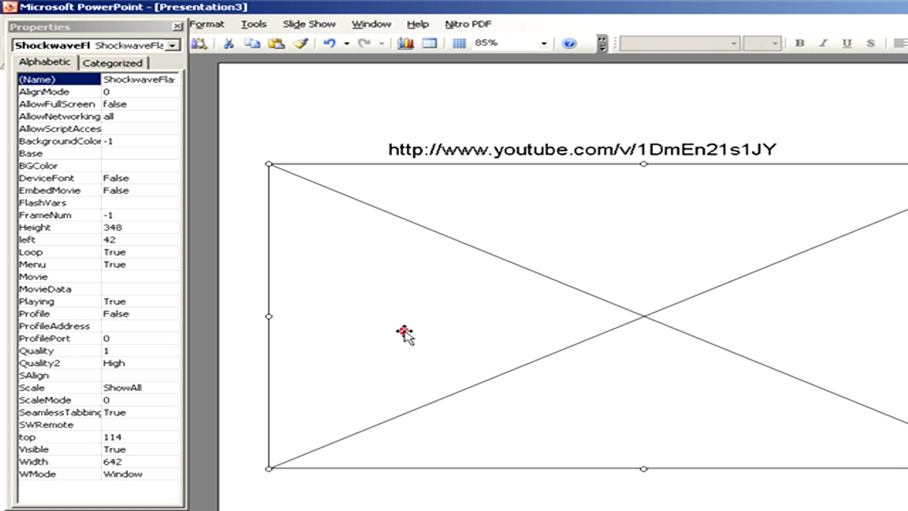
{"action": "left_click", "coordinate": [47, 276]}
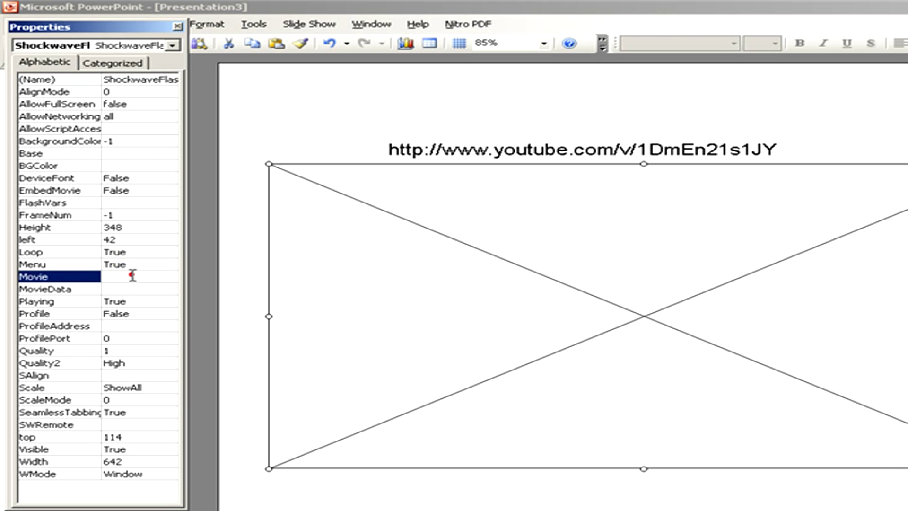
{"action": "type", "text": "DmEn21s1JY"}
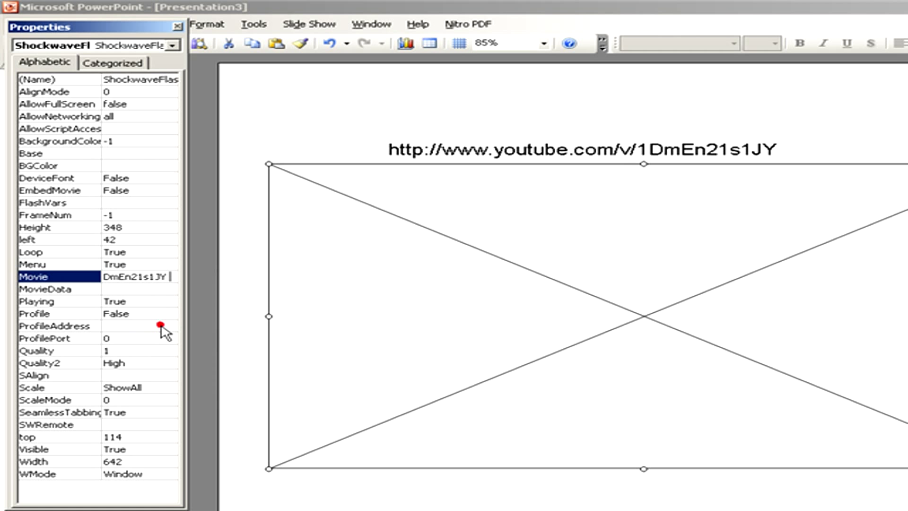
{"action": "type", "text": "http://www.youtube.com/v/1DmEn21s1JY"}
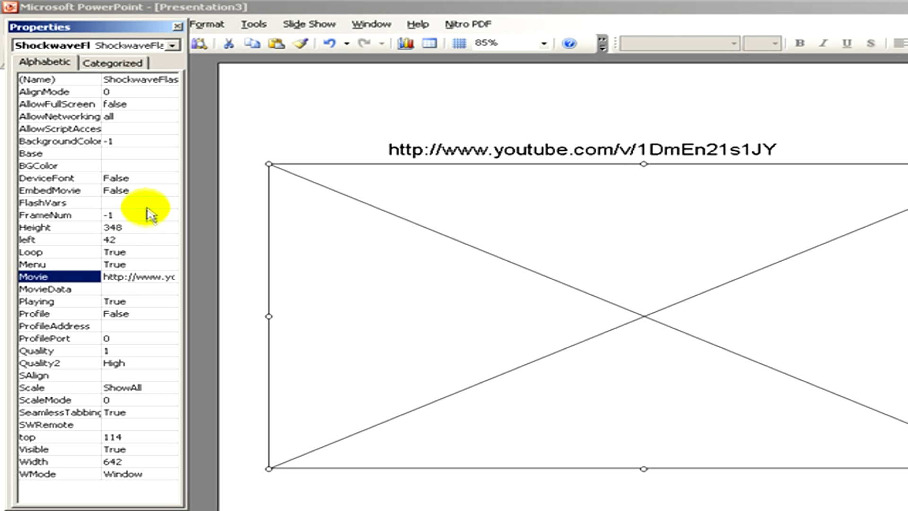
Set the Flash object's EmbedMovie property to True
{"action": "left_click", "coordinate": [169, 190]}
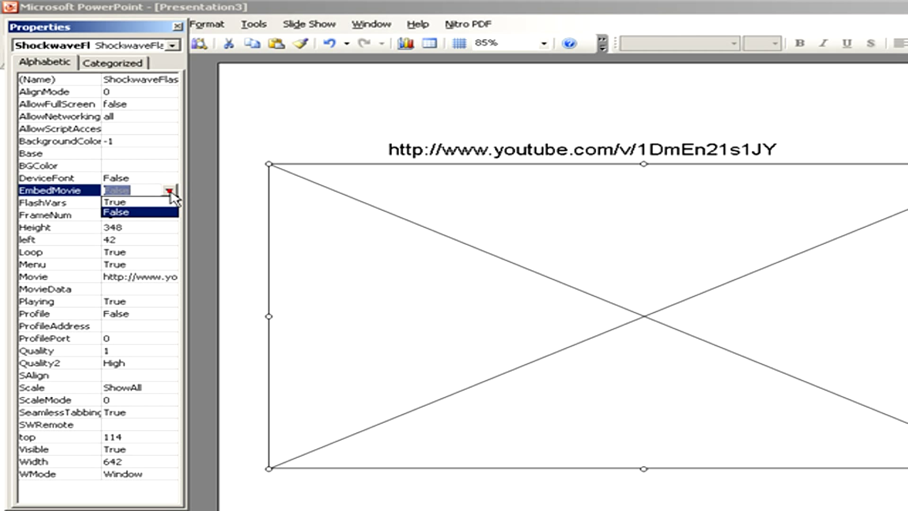
{"action": "left_click", "coordinate": [116, 200]}
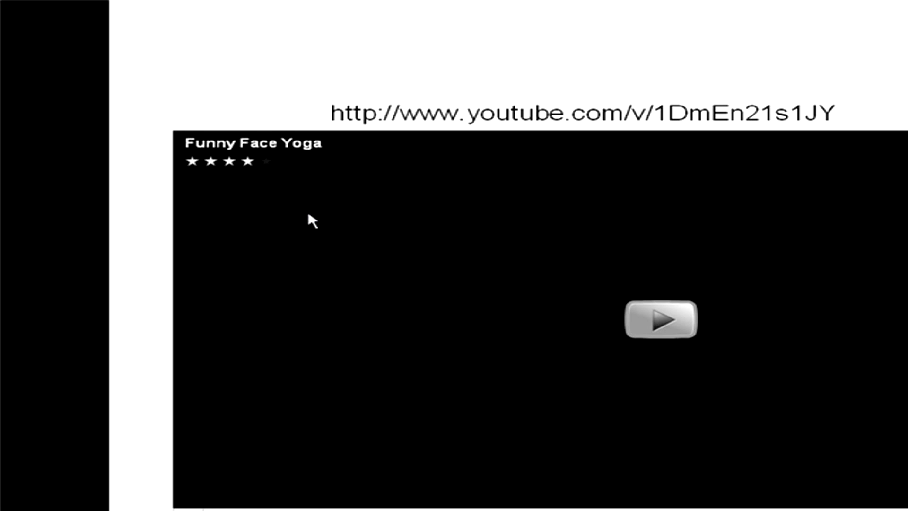
Start the embedded Funny Face Yoga player during the slide show
{"action": "left_click", "coordinate": [660, 321]}
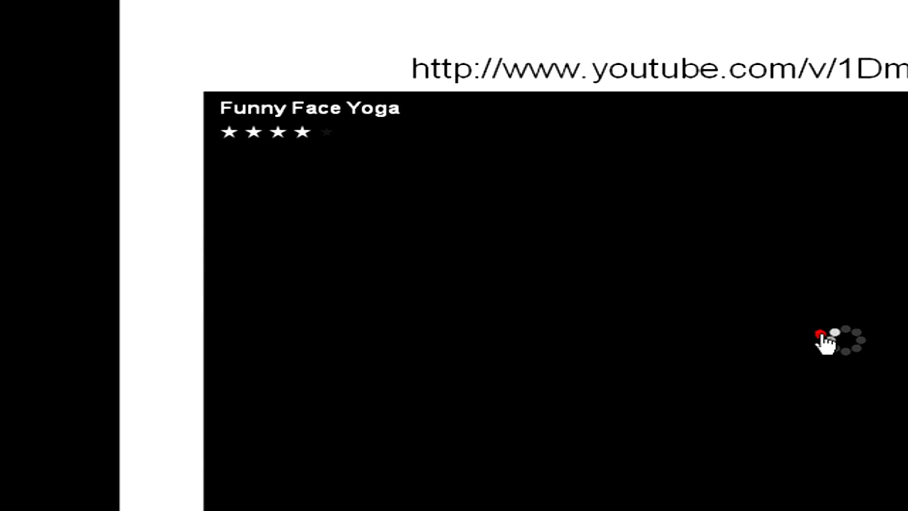
{"action": "mouse_move", "coordinate": [789, 442]}
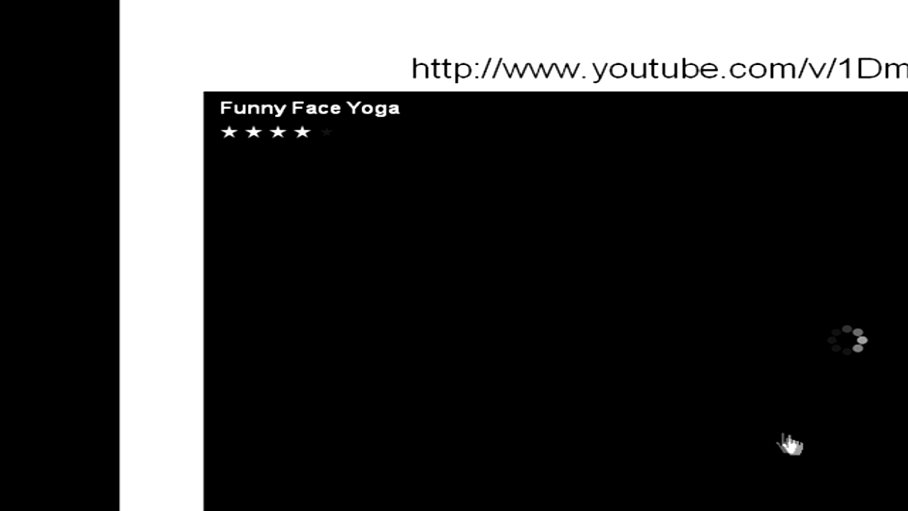